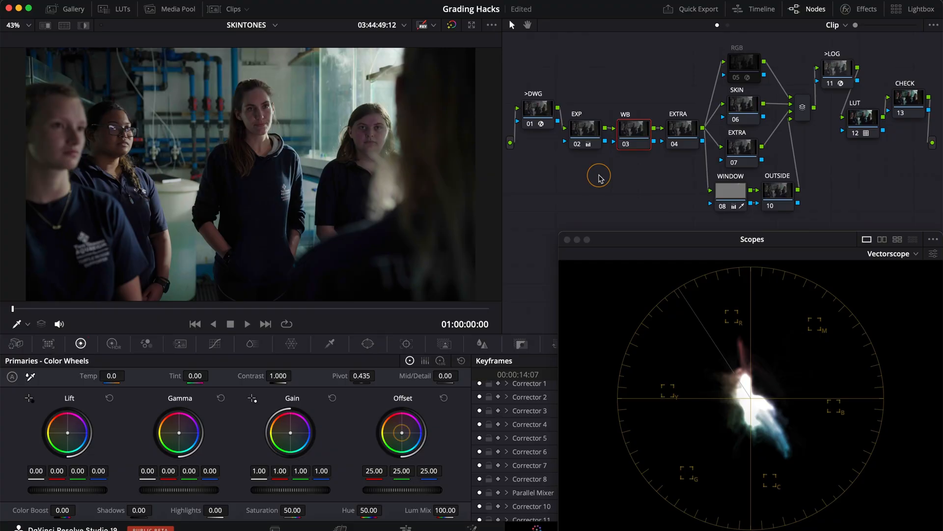
Step: Test the overall colour balance and sample the woman's face to read its scope position
left_click_drag(402, 431, 397, 436)
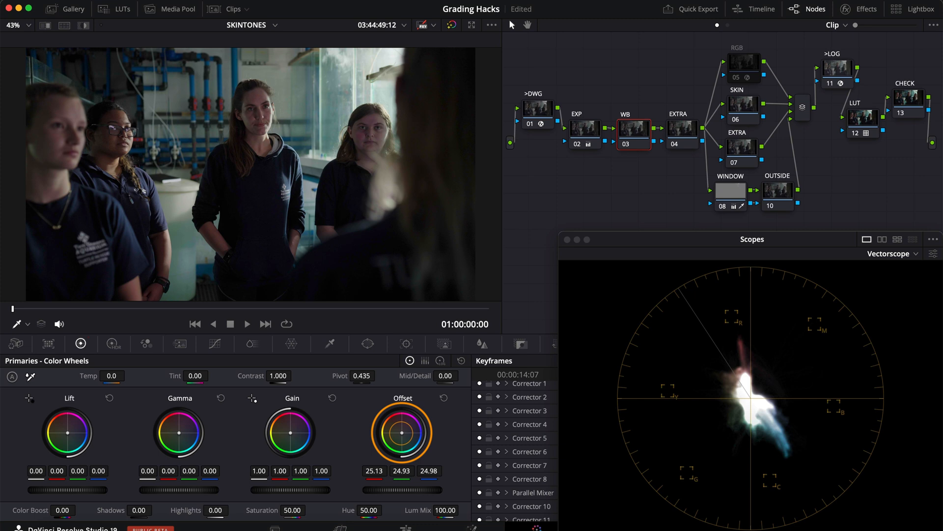
left_click_drag(410, 427, 397, 436)
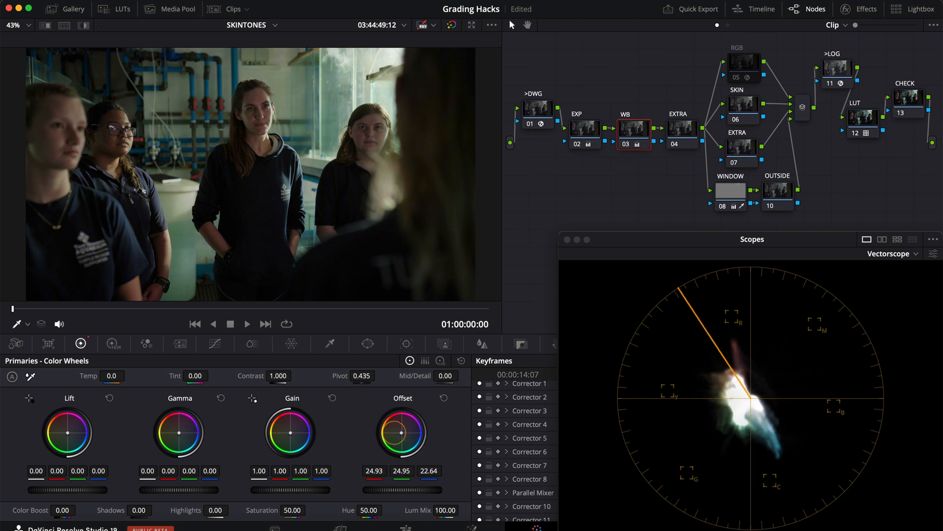
left_click(273, 99)
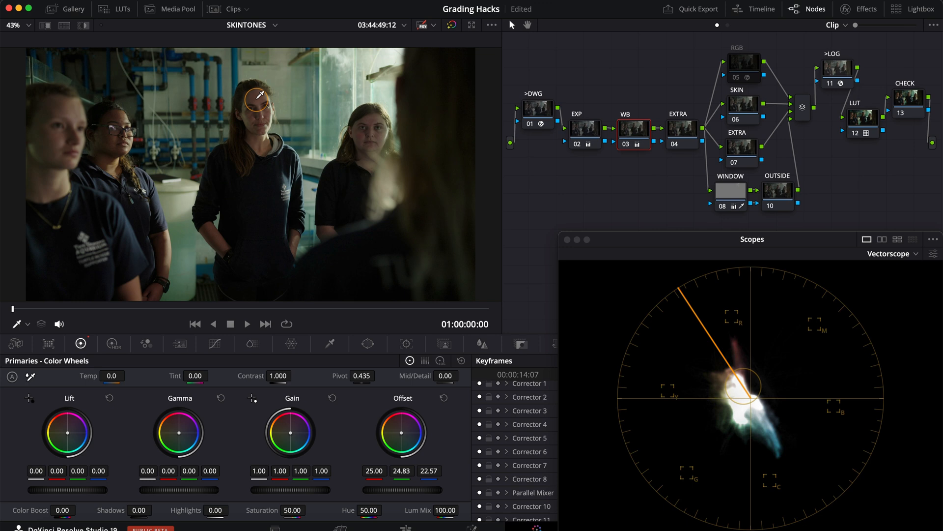
mouse_move(166, 190)
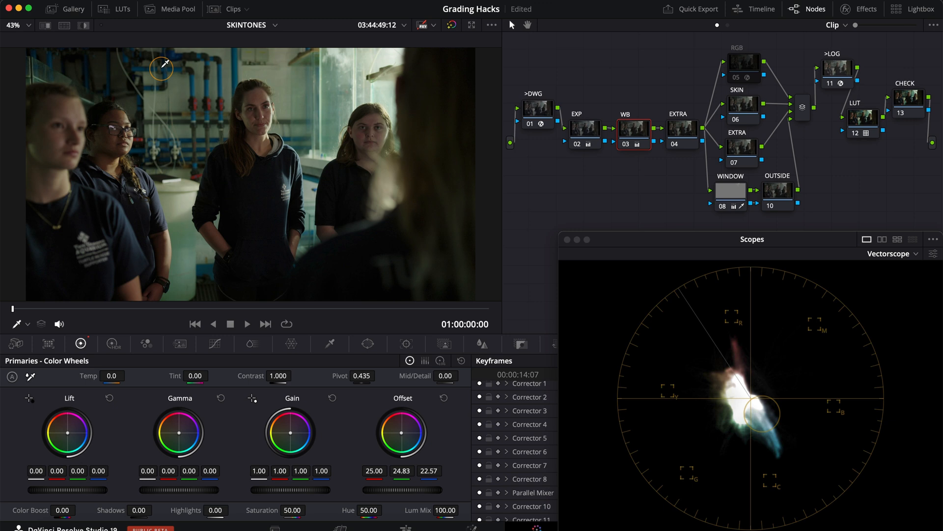
mouse_move(299, 86)
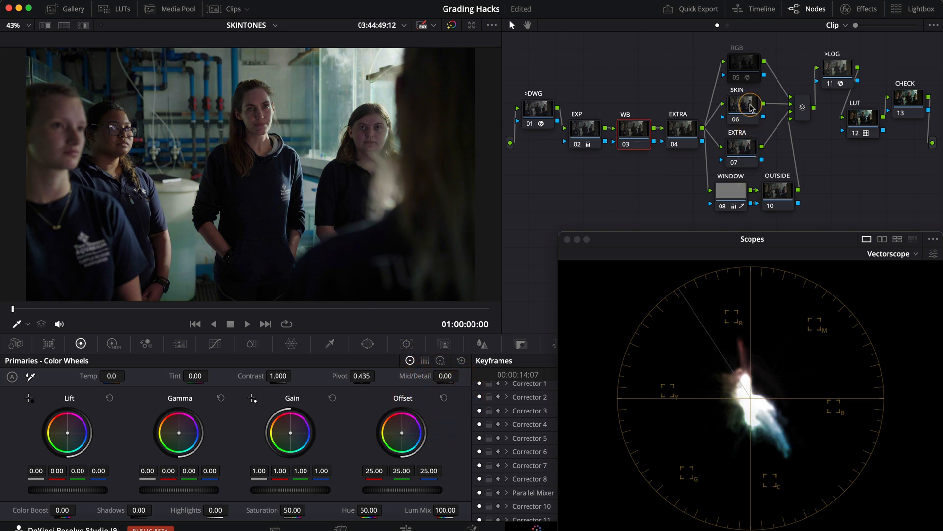
Step: On the SKIN node's Color Warper, select the skin-tone grid point and tighten the faces into one hue
left_click(743, 105)
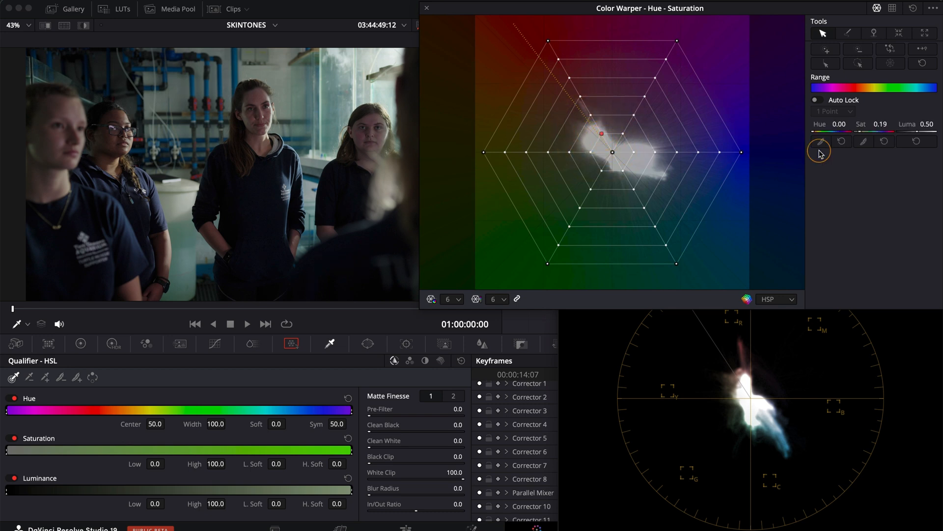
left_click(891, 49)
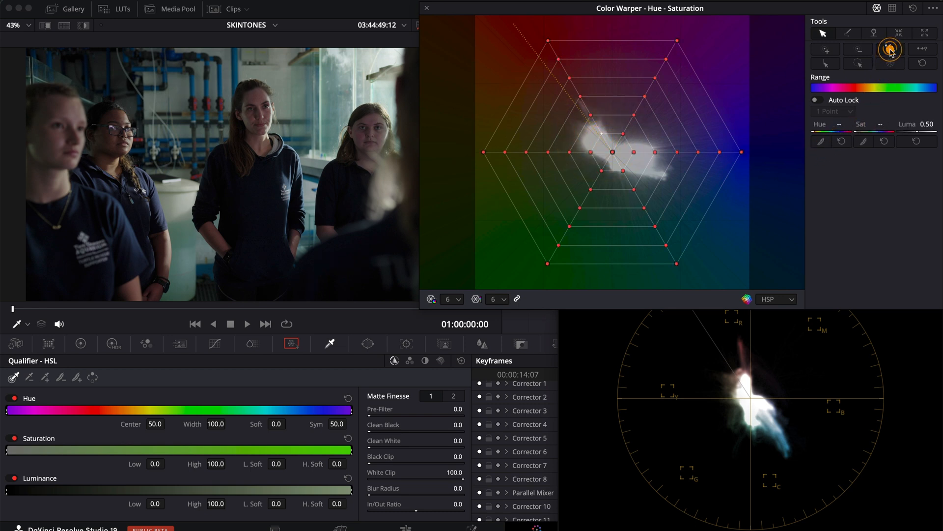
mouse_move(890, 49)
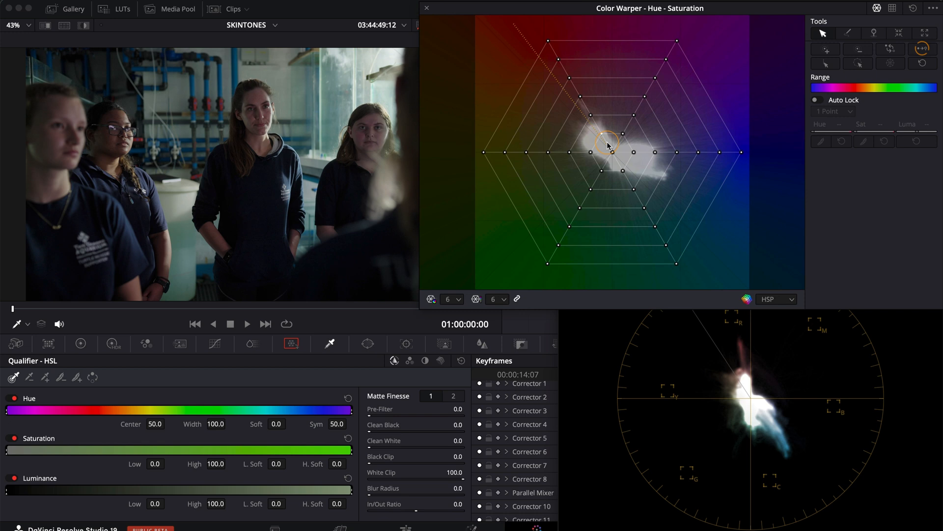
left_click_drag(613, 152, 600, 134)
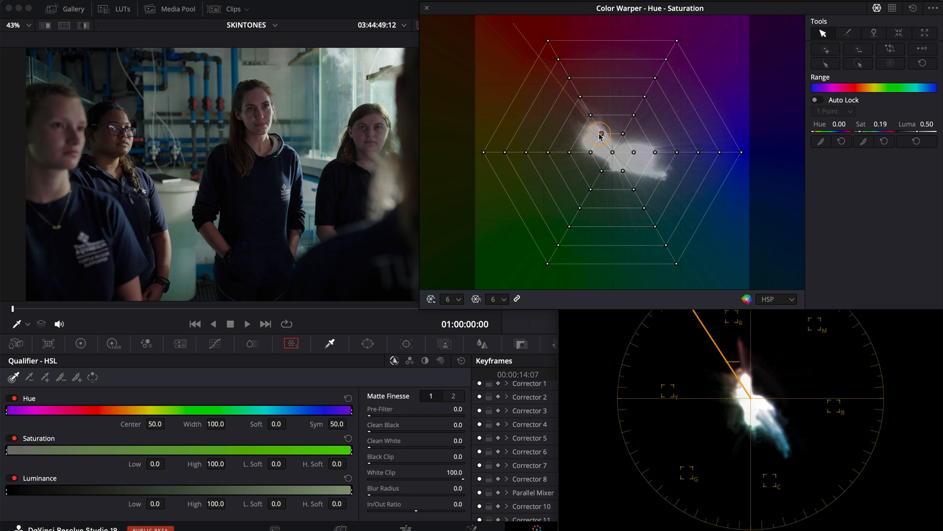
left_click_drag(598, 134, 594, 137)
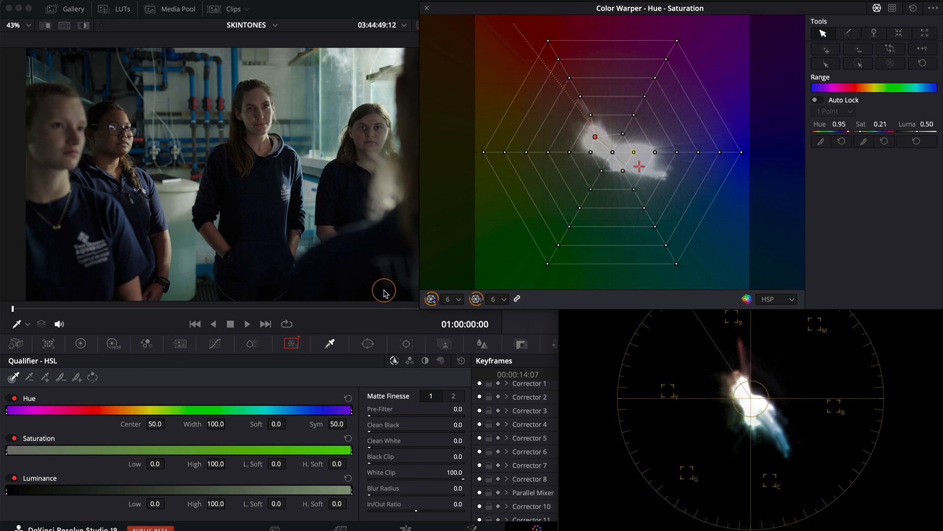
left_click(447, 300)
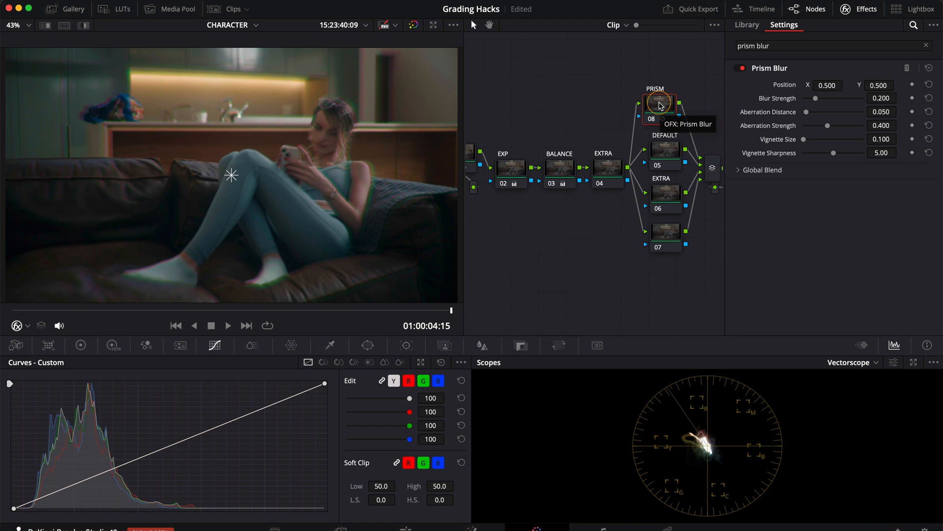
Step: On the PRISM node, lower Blur Strength to 0.070 and Aberration Distance to 0.004
left_click(882, 99)
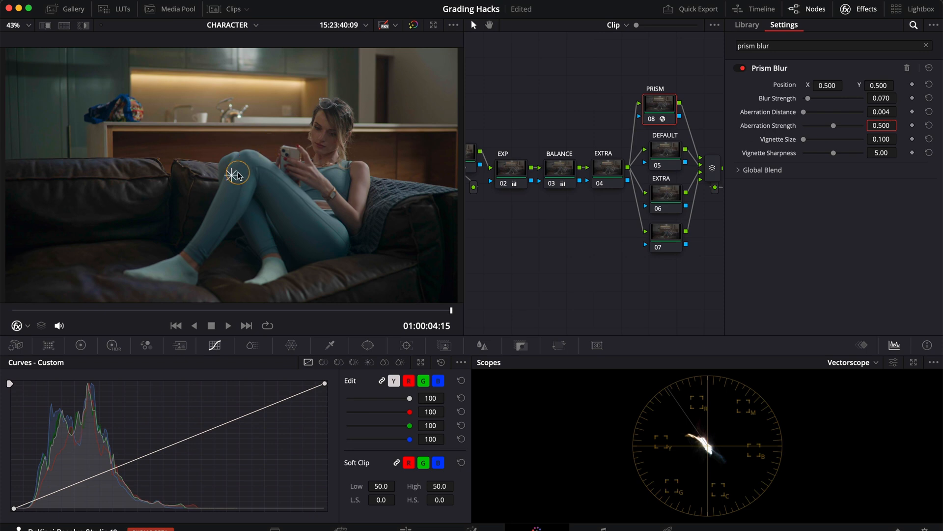
left_click_drag(236, 174, 145, 203)
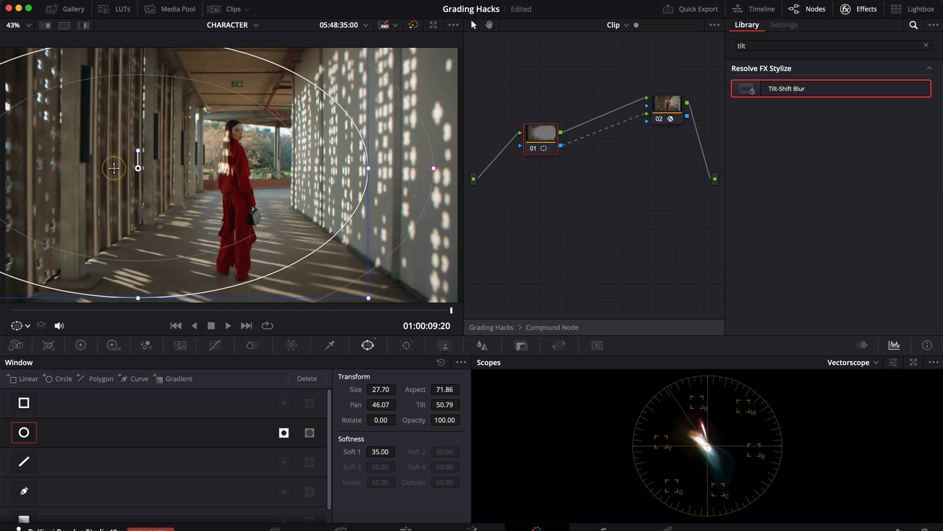
Step: Find Tilt-Shift Blur in Effects and slide the oval window across the corridor onto the sunlit wall
left_click_drag(113, 167, 161, 182)
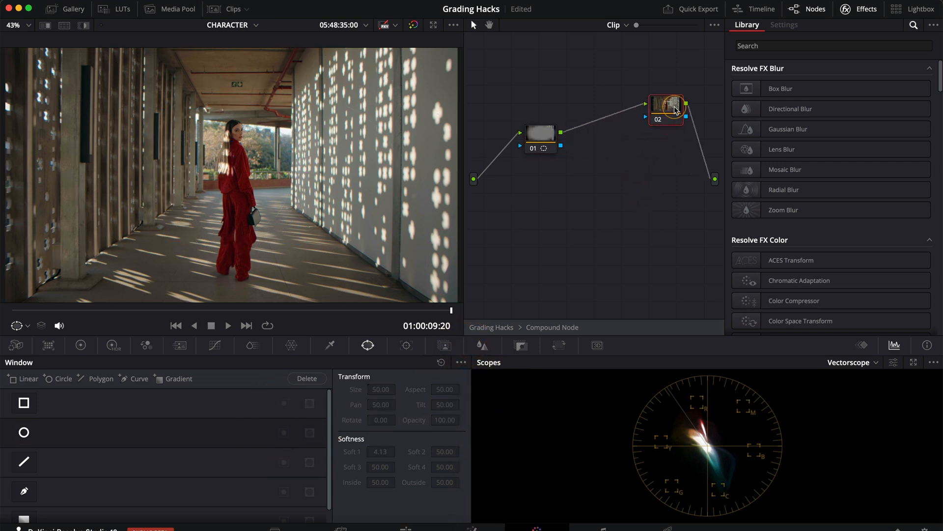
type("tilt")
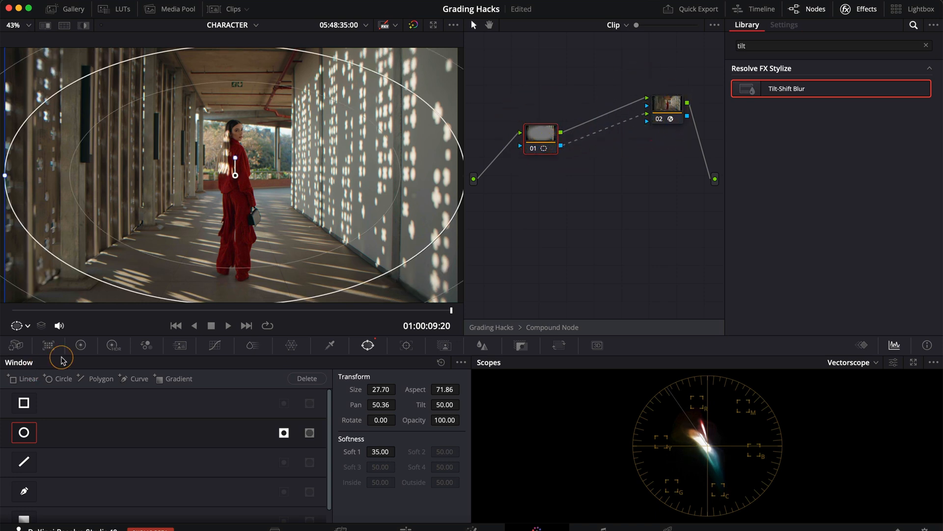
left_click_drag(234, 175, 423, 172)
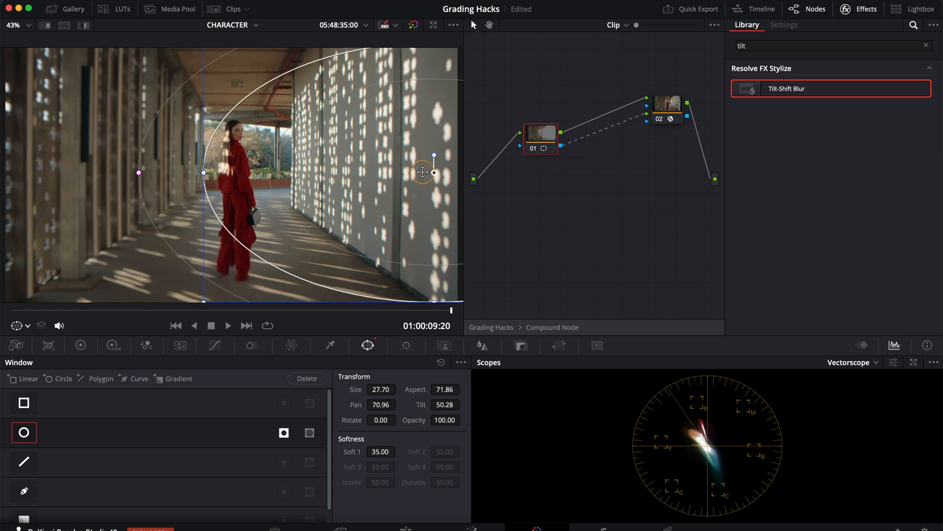
left_click_drag(422, 171, 323, 220)
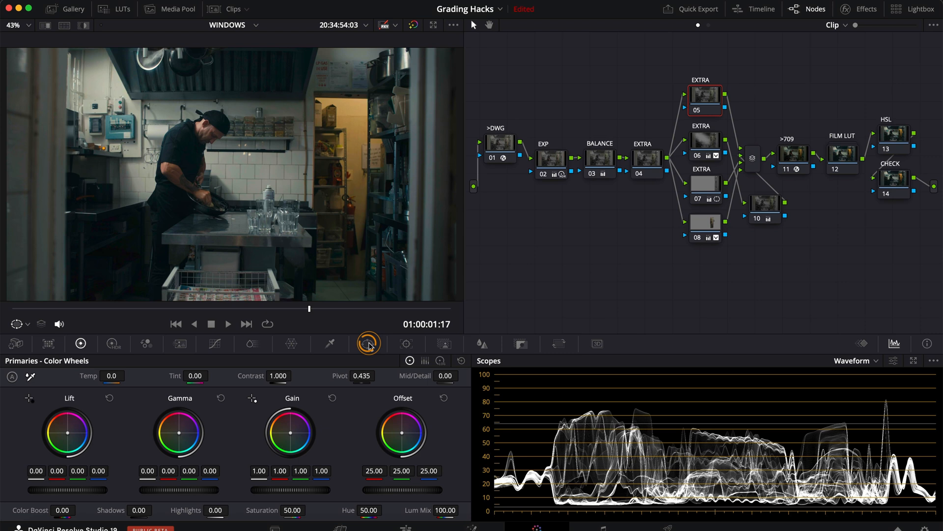
Step: Enable the oval window on node 05 and raise master Gain to 1.30 to brighten the chef's head
left_click(367, 344)
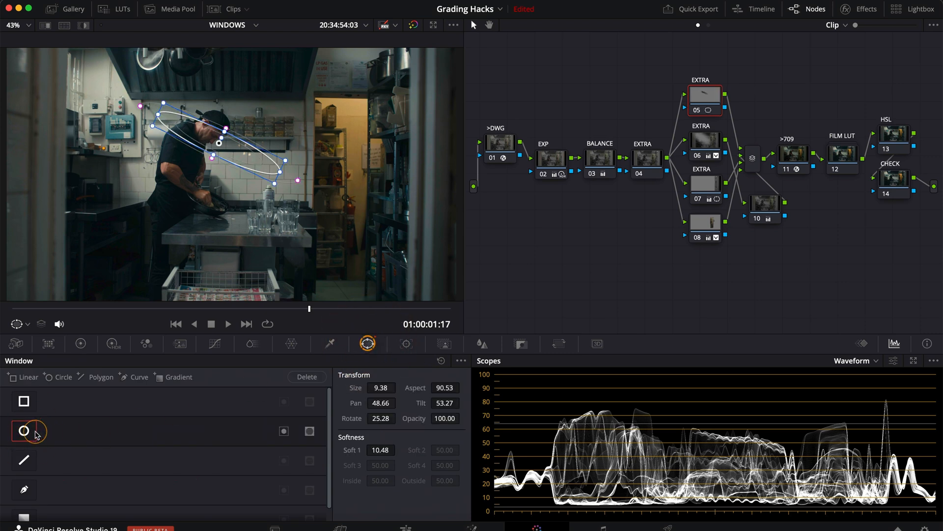
left_click(79, 343)
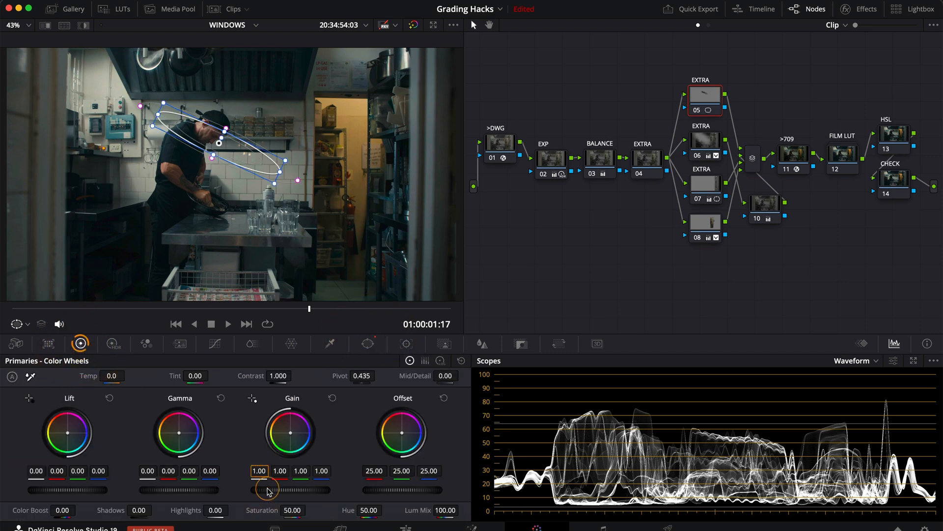
left_click_drag(265, 489, 260, 475)
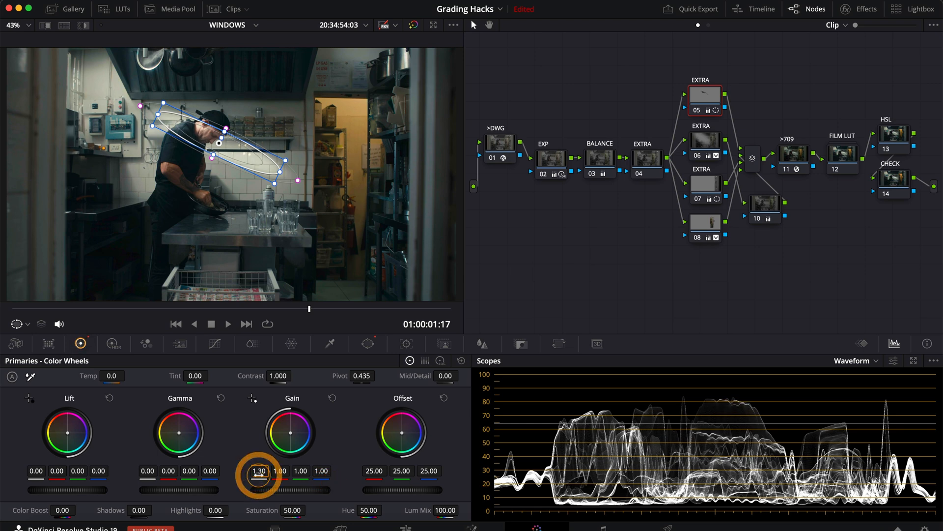
left_click(406, 344)
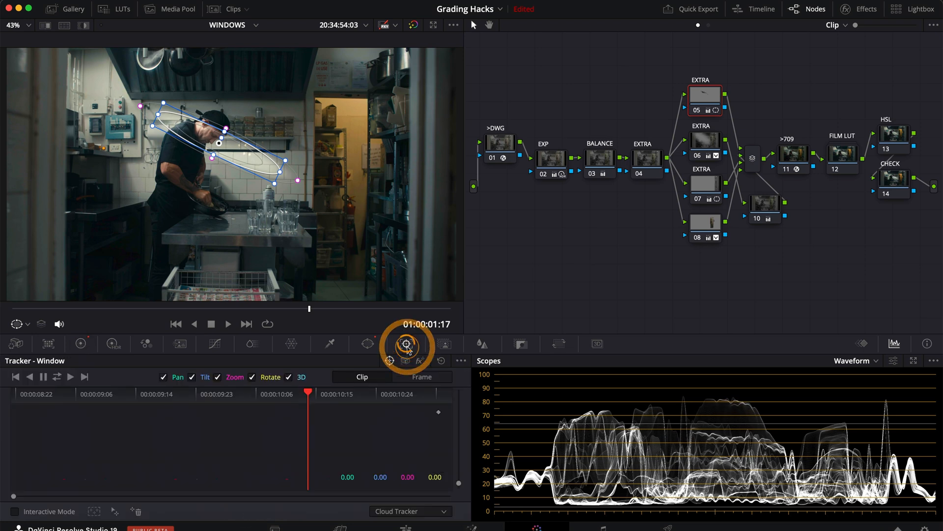
Step: In Interactive Mode, box the chef's head, insert tracking points and track the mask forward
left_click(405, 343)
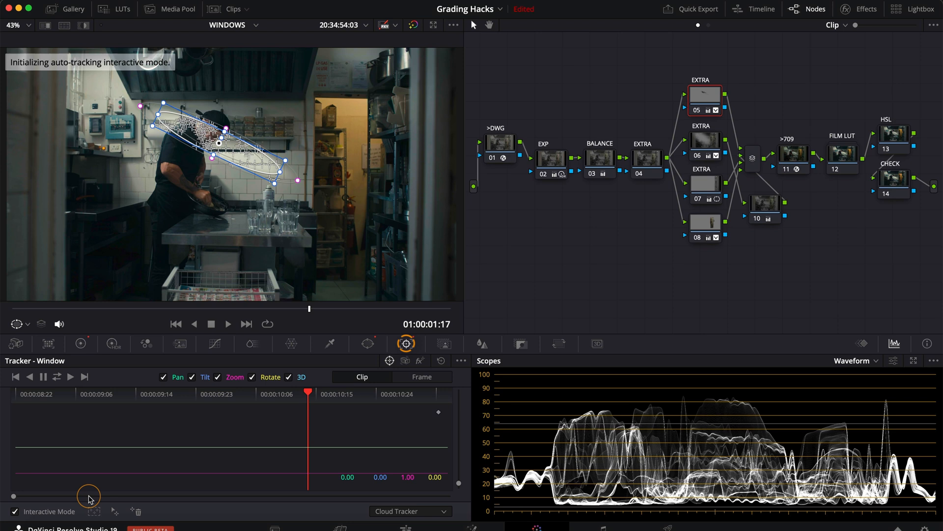
left_click_drag(89, 495, 228, 185)
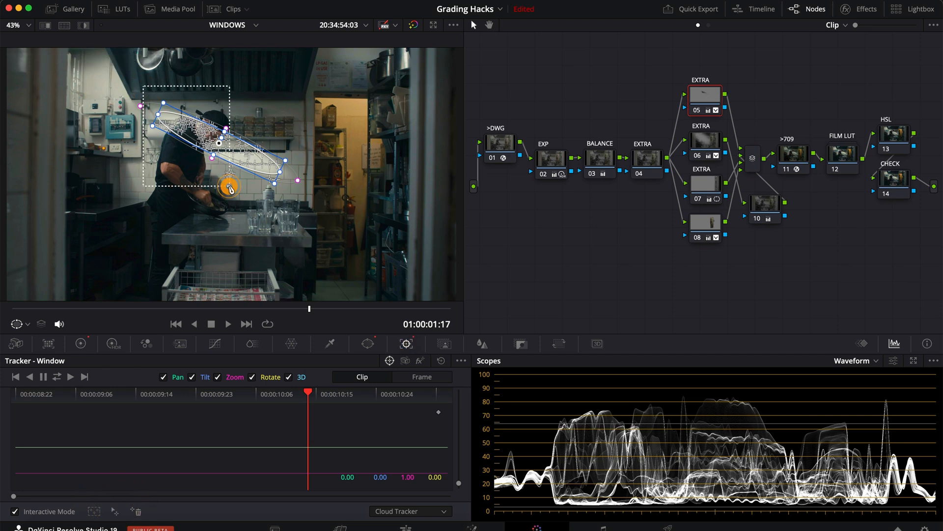
left_click(59, 376)
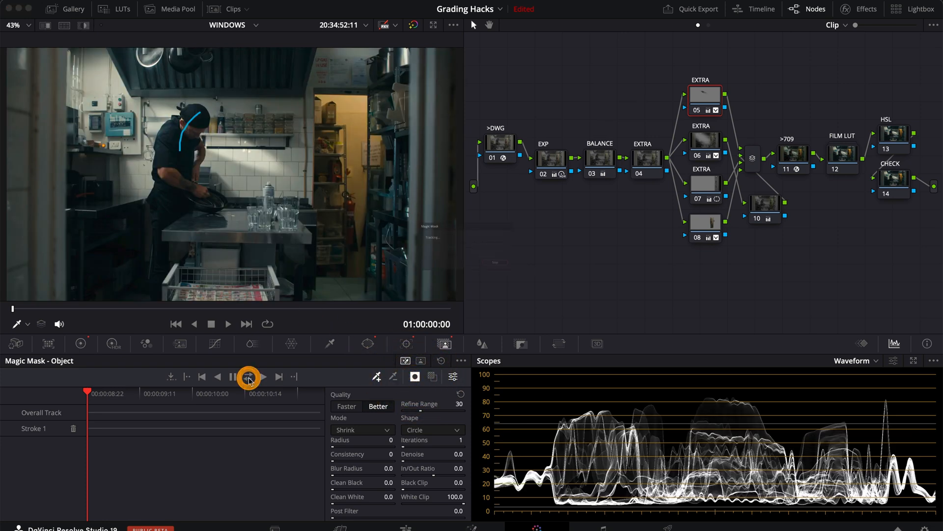
left_click(248, 376)
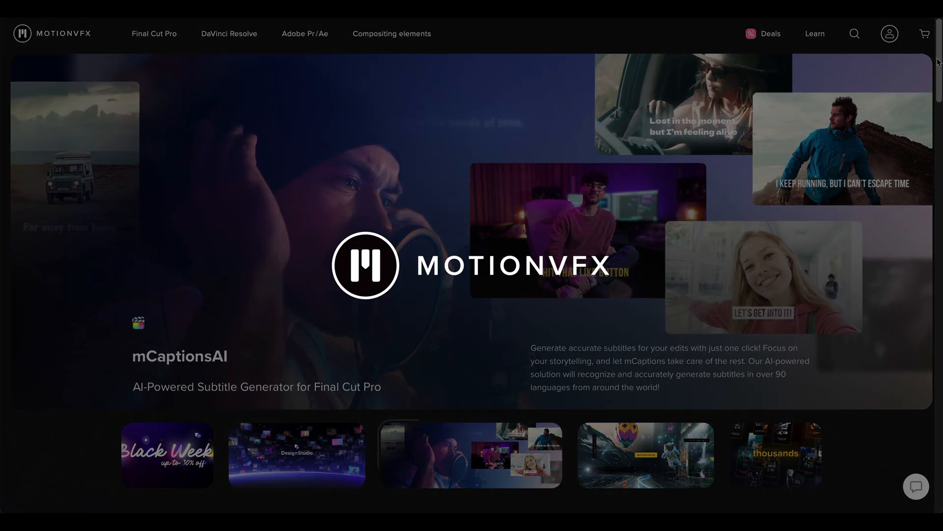
Step: Browse MotionVFX's DaVinci Resolve products and the Black Week 30% off BW30 offers
scroll("down", 3)
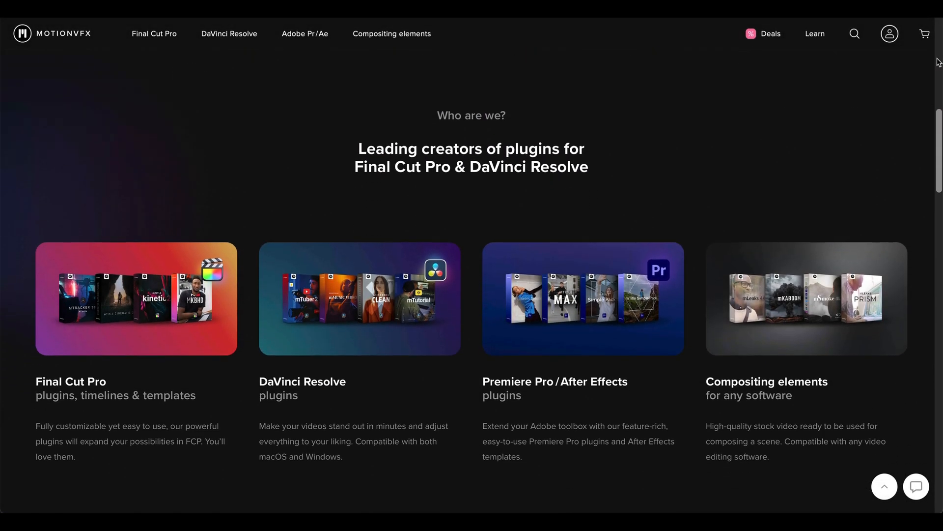
scroll("down", 3)
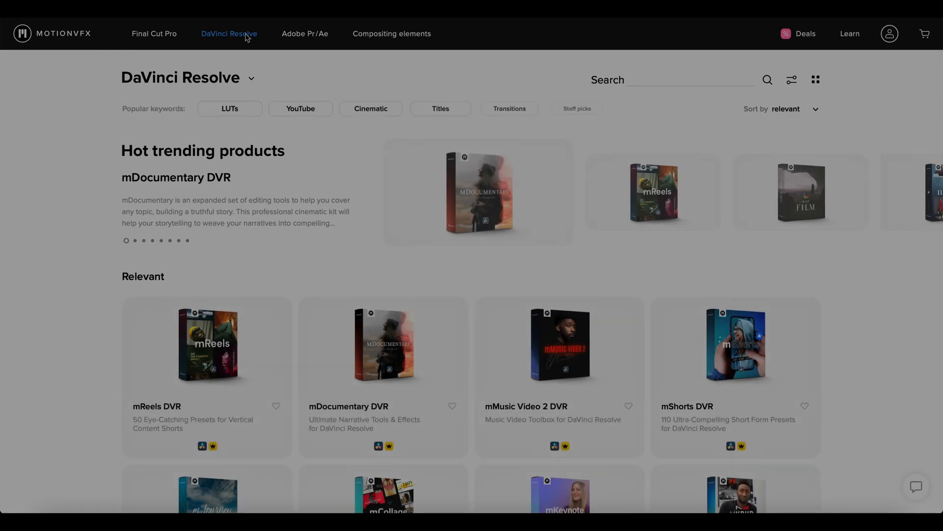
scroll("down", 3)
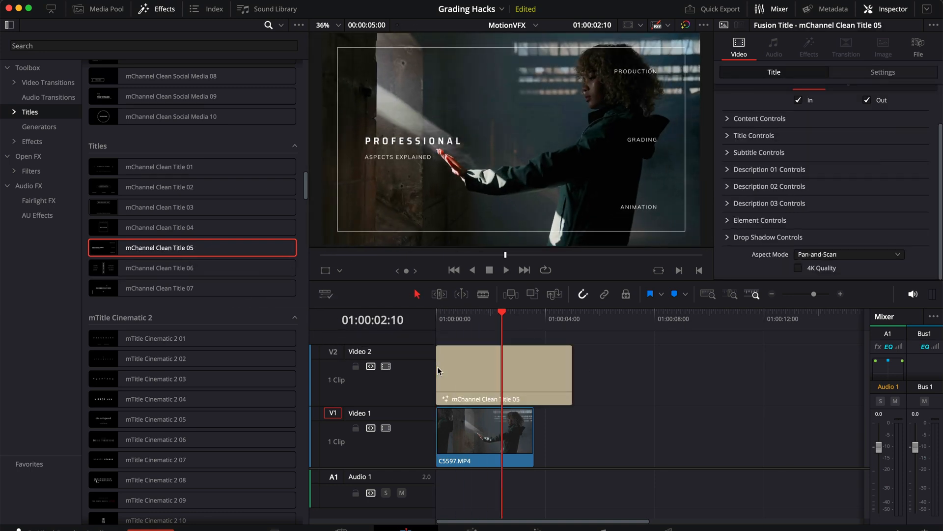
left_click(753, 134)
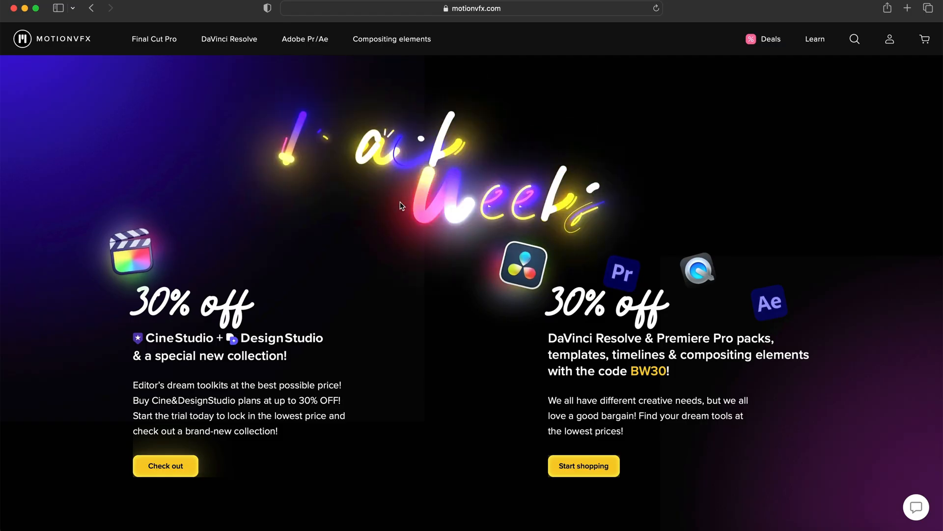
scroll("down", 3)
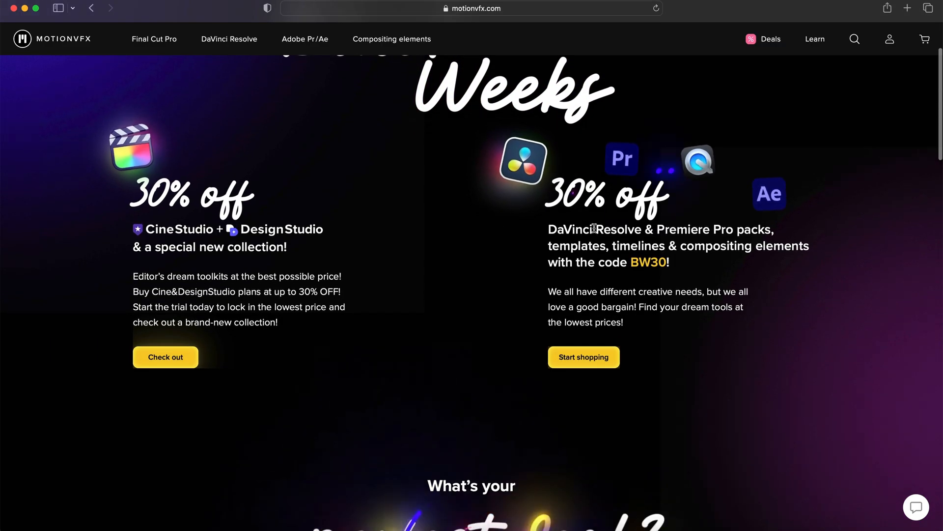
scroll("down", 3)
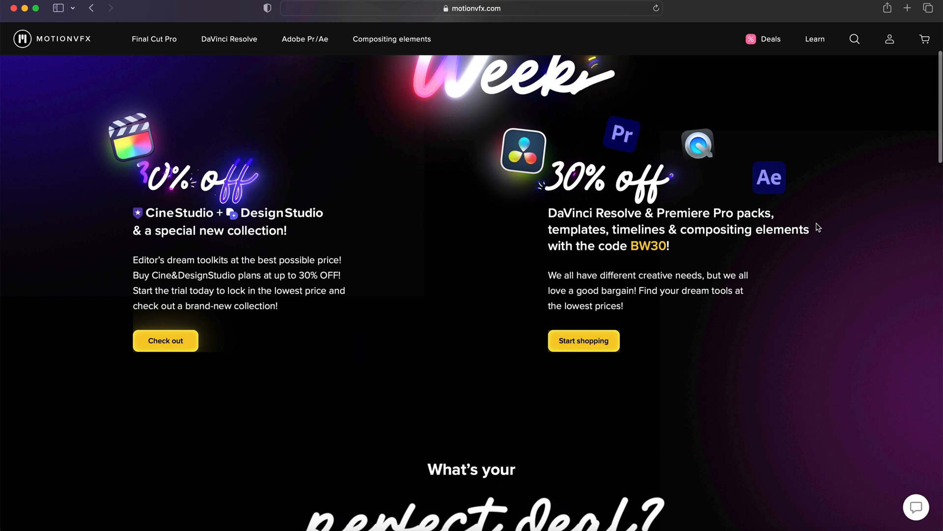
scroll("down", 3)
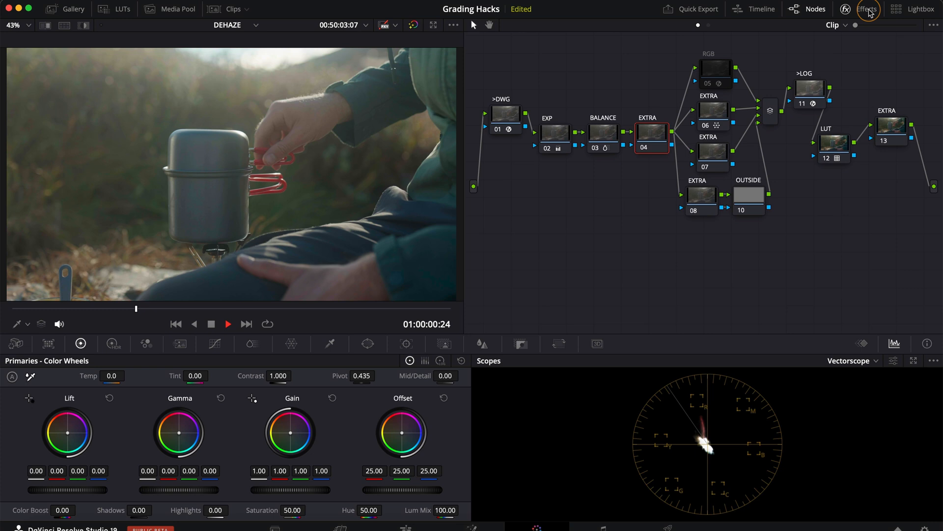
Step: Bring up the Effects library to add Dehaze to the camping pot grade
left_click(868, 9)
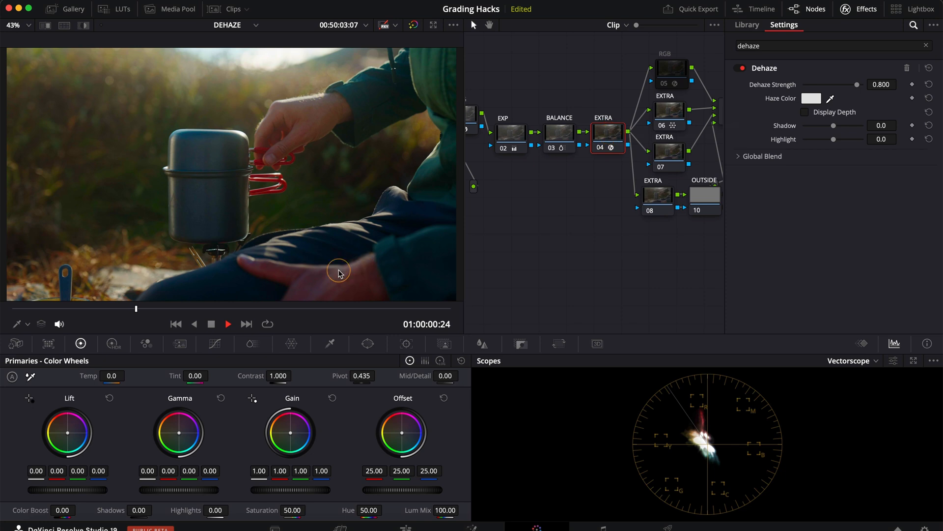
mouse_move(184, 265)
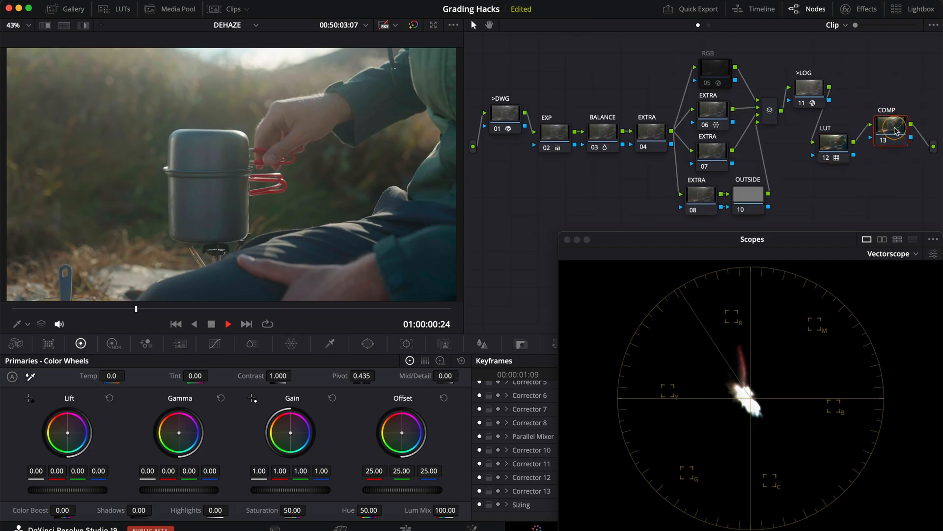
Step: Set the COMP node's Composite Mode to a blend such as Soft Light for added contrast
right_click(891, 130)
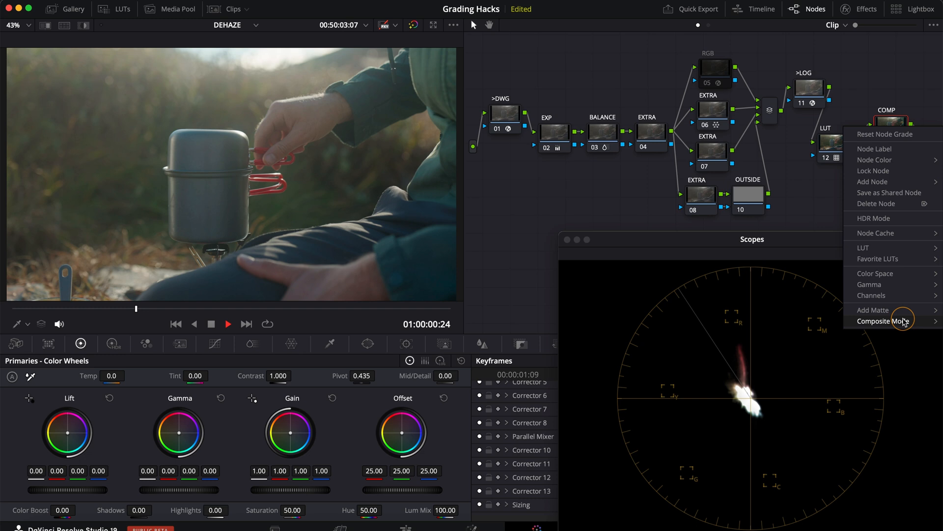
left_click(884, 321)
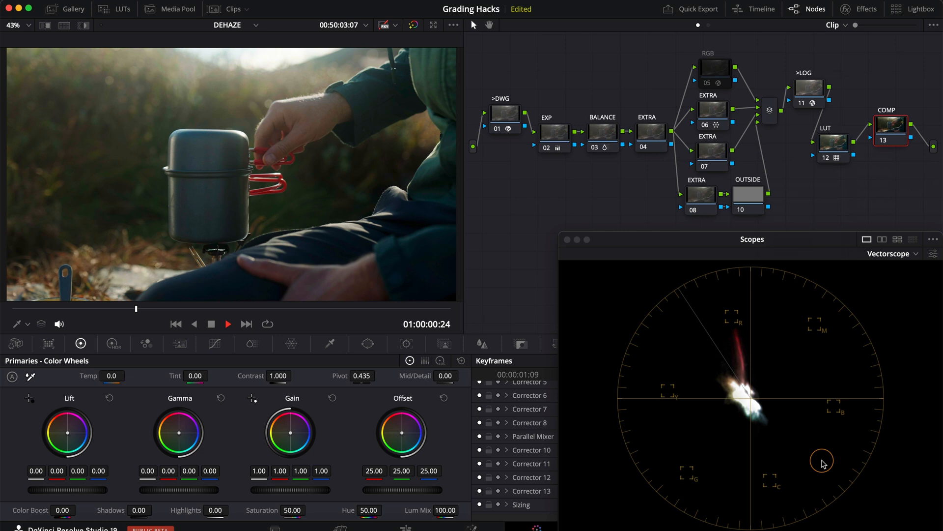
mouse_move(565, 401)
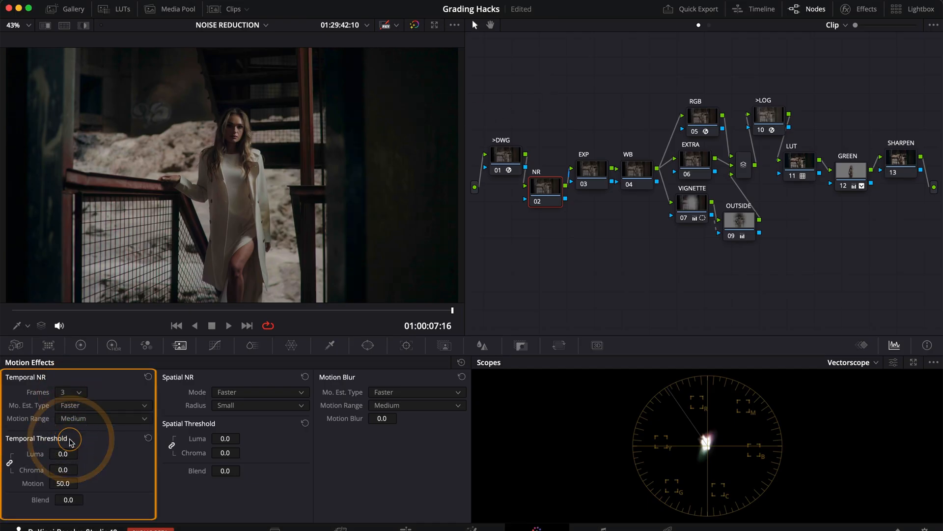
Step: Set Temporal NR motion estimation to Better and the luma threshold to 25.0
left_click(102, 404)
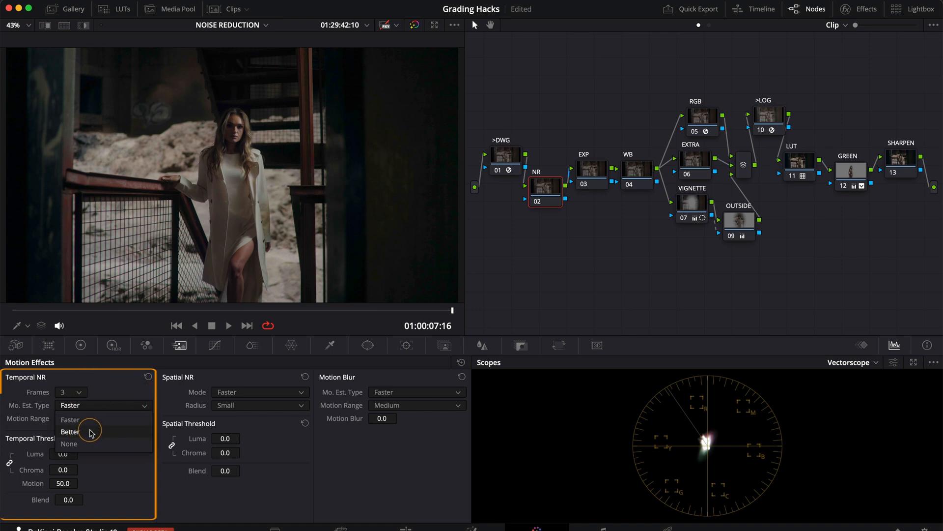
left_click(70, 432)
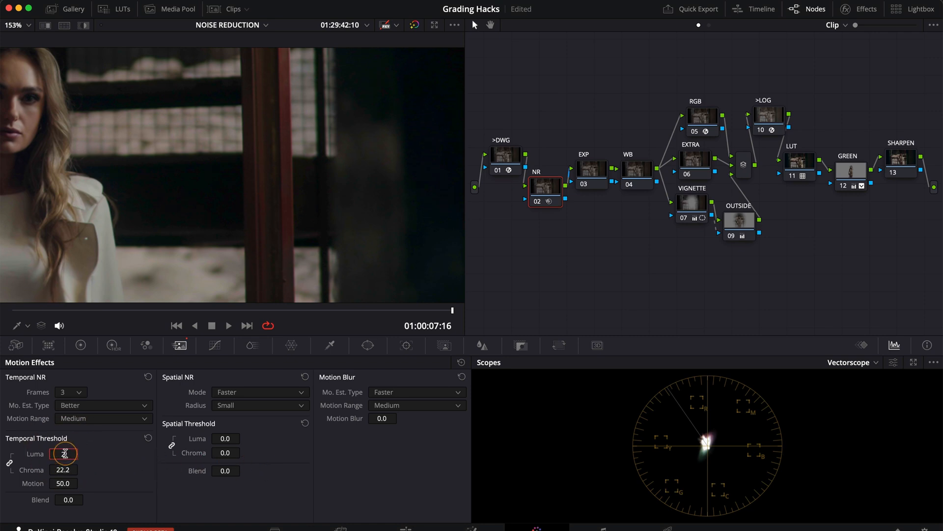
type("25.0")
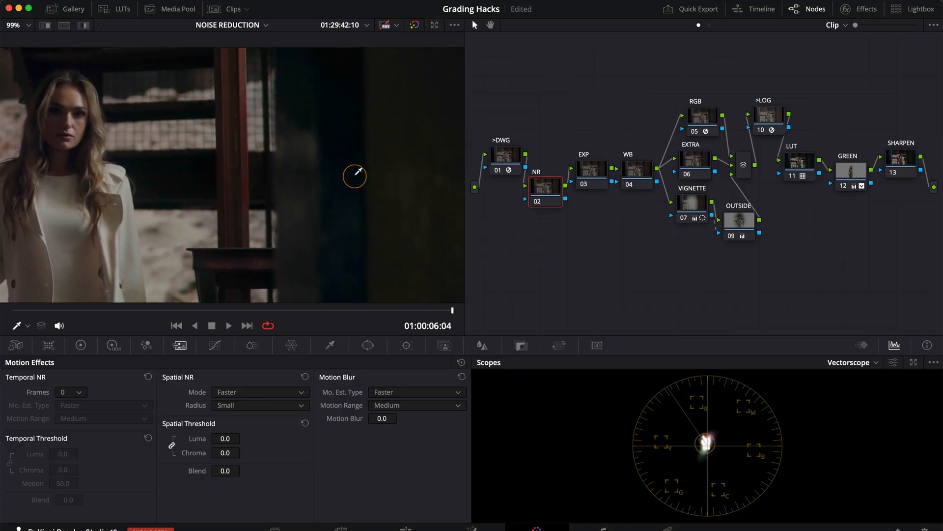
Step: Switch Spatial NR mode to Better with luma and chroma thresholds at 26.6
left_click(259, 392)
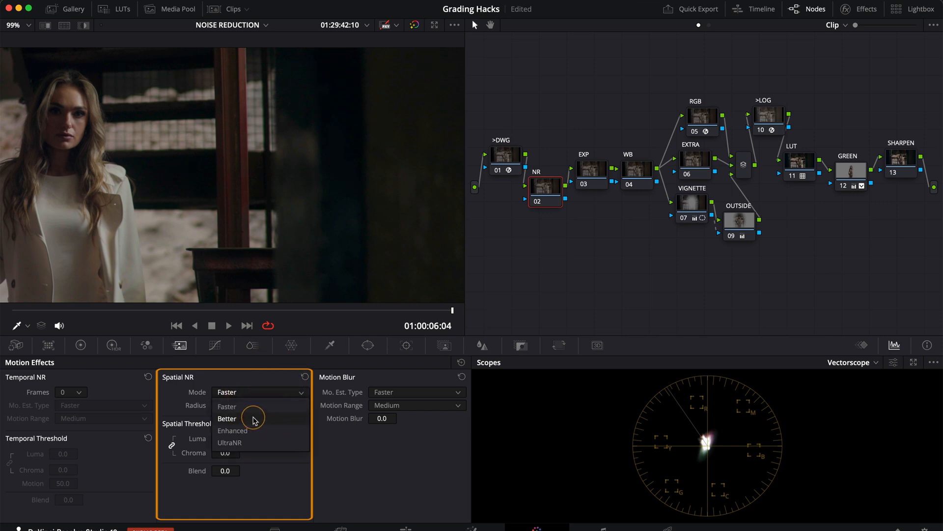
left_click(227, 418)
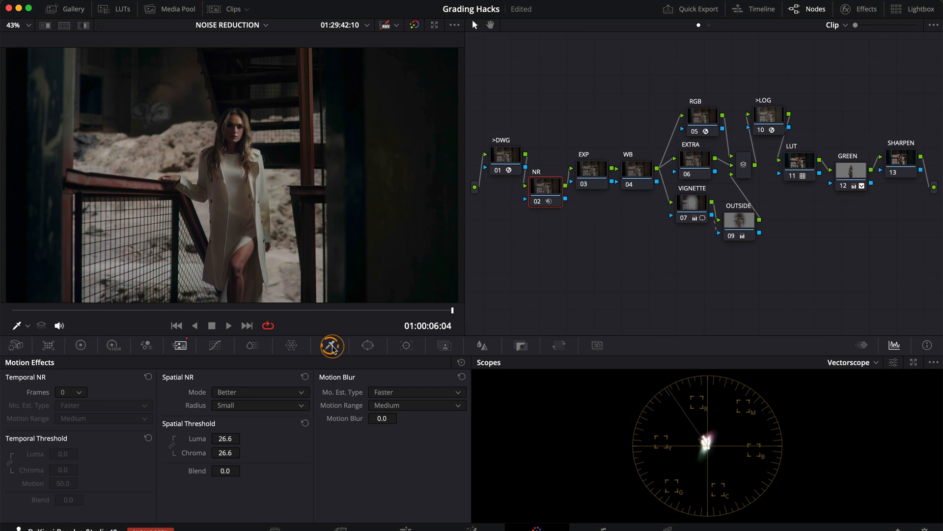
Step: Add a luminance-only qualifier on the NR node with High about 58.5 and soft edge 7.4
left_click(425, 344)
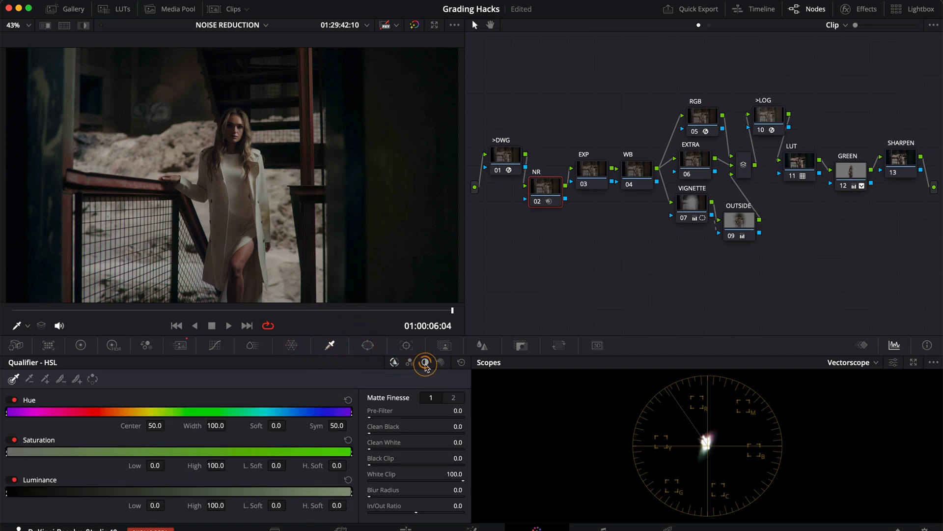
left_click(424, 364)
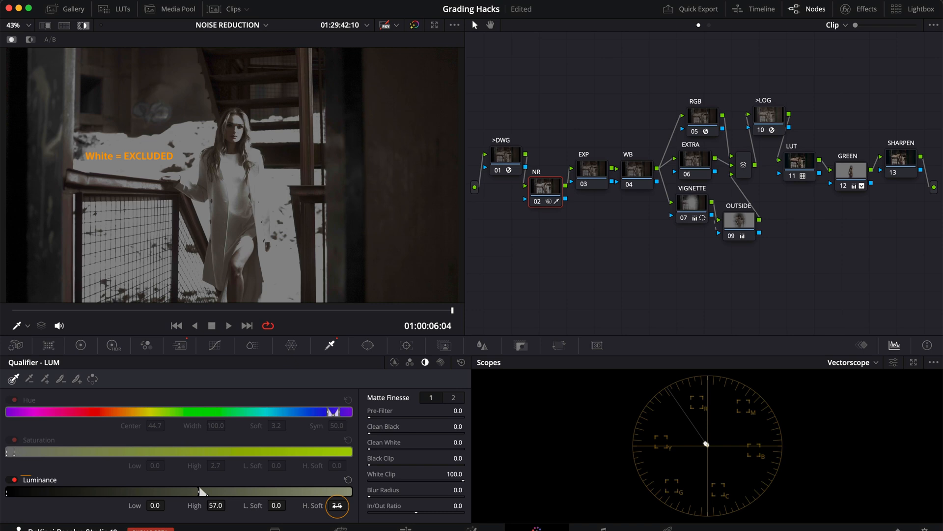
left_click_drag(337, 505, 191, 493)
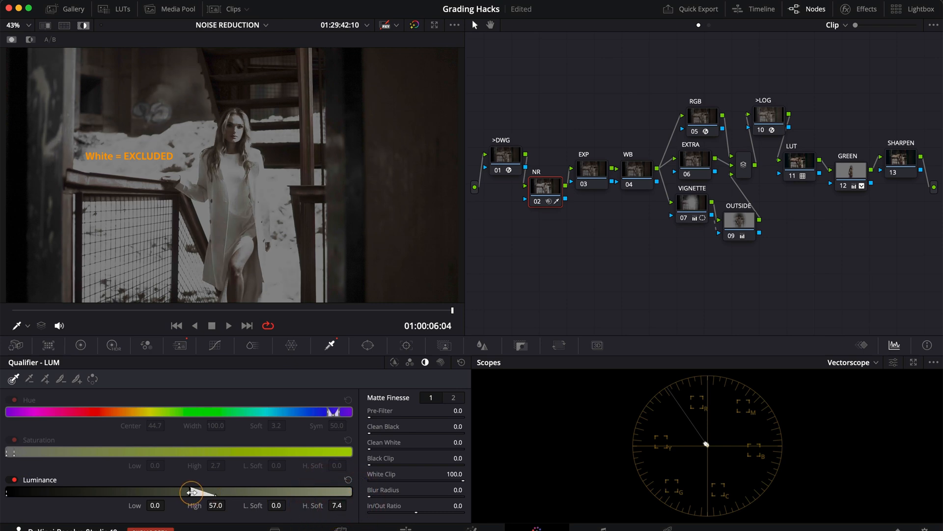
left_click_drag(193, 491, 188, 491)
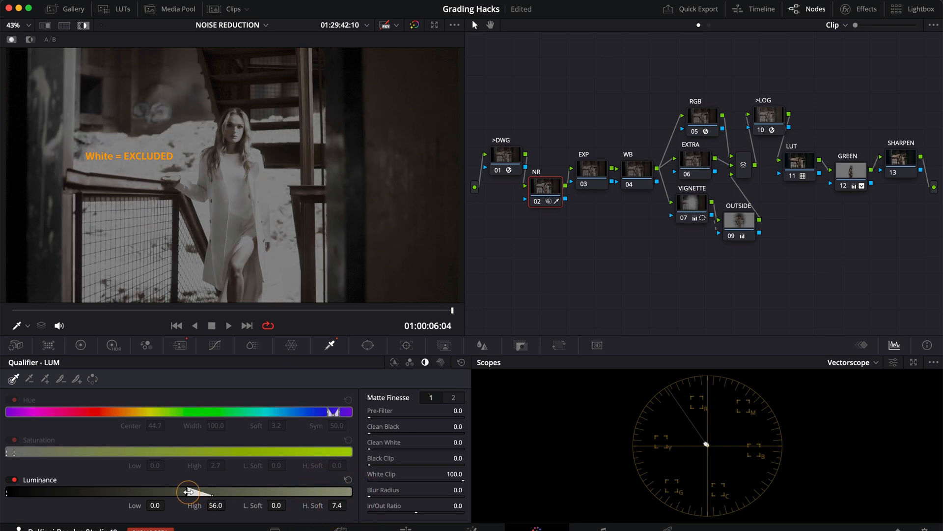
left_click_drag(189, 492, 199, 493)
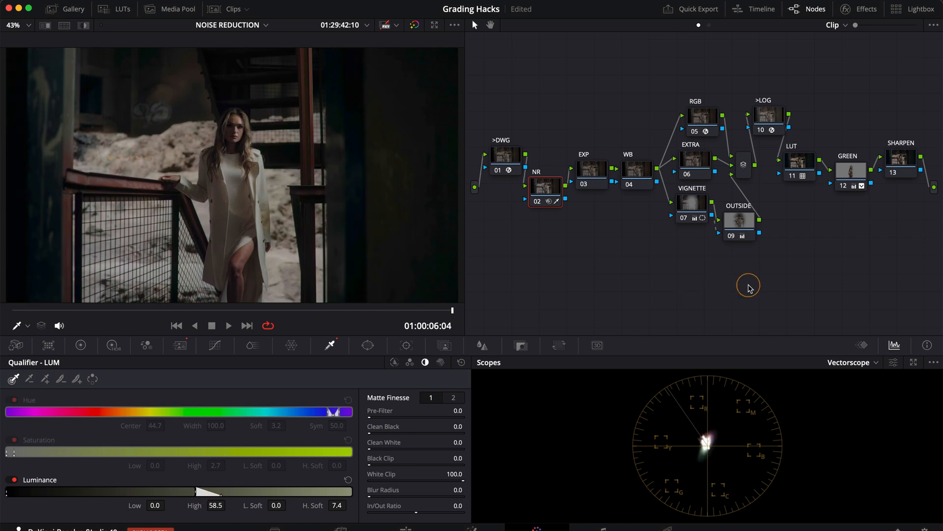
Step: Qualify the SHARPEN node by luminance only with Low raised to about 56.2
left_click(850, 169)
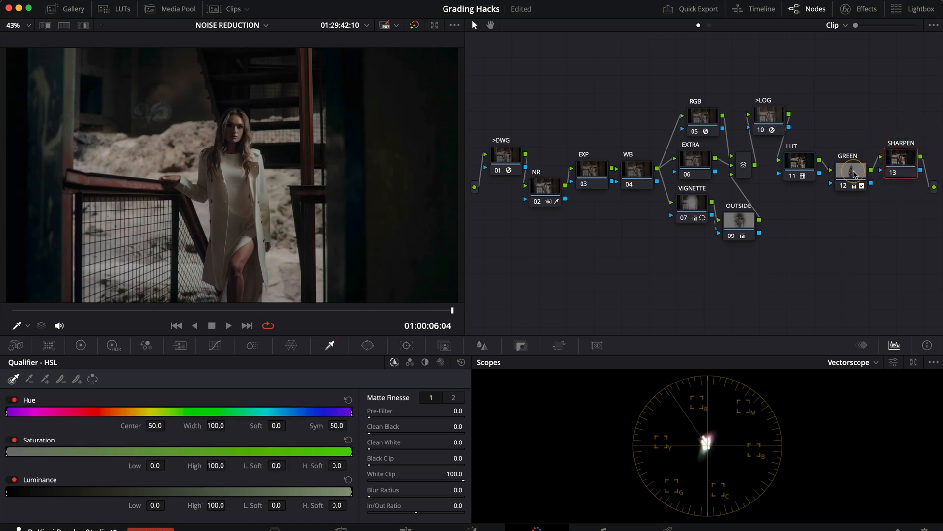
left_click(427, 362)
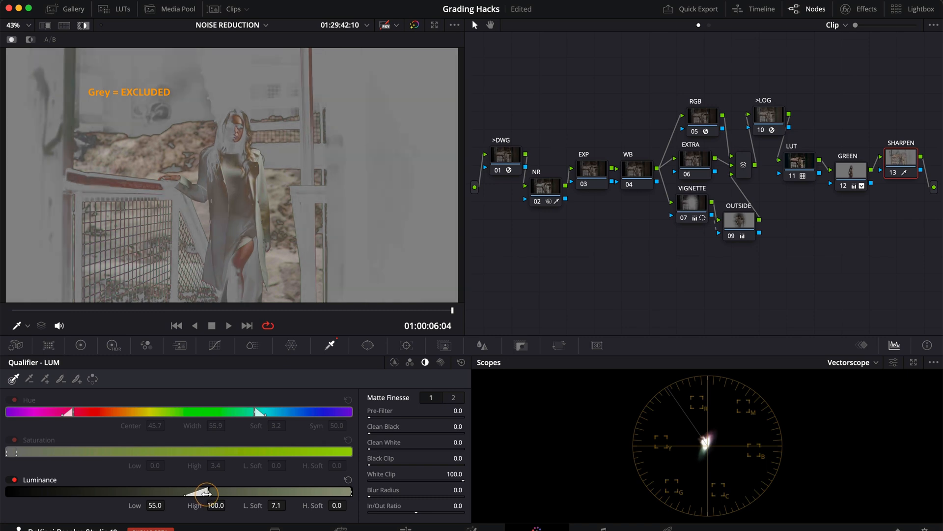
left_click_drag(203, 492, 211, 493)
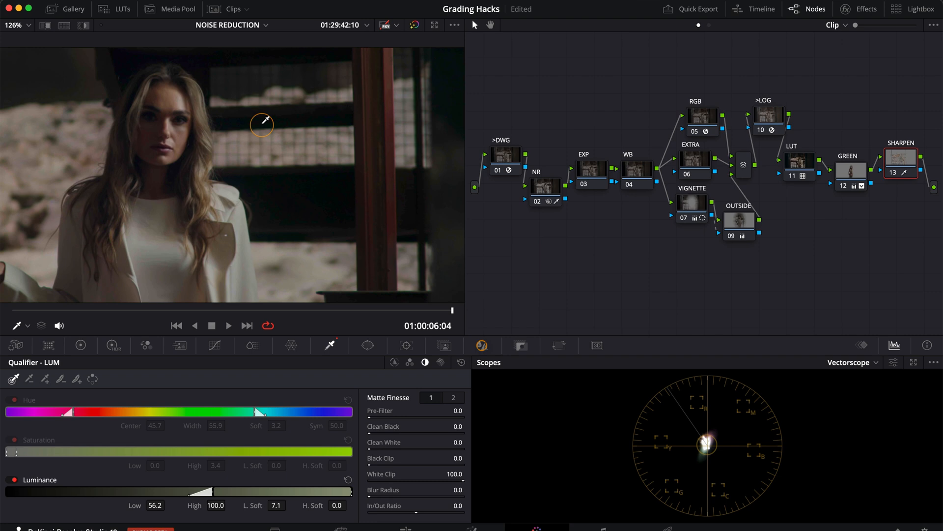
Step: Lower the blur Radius to 0.47 so the qualified bright areas sharpen
left_click(481, 345)
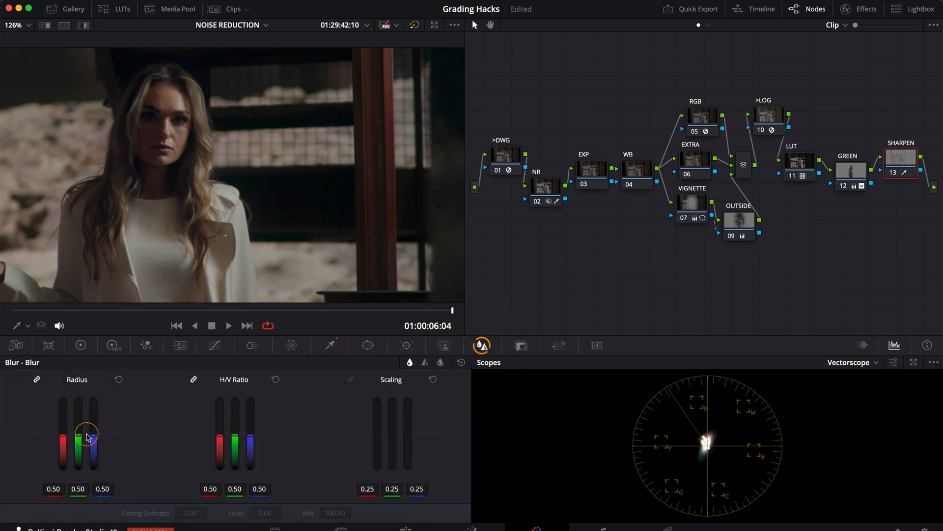
left_click_drag(87, 430, 78, 436)
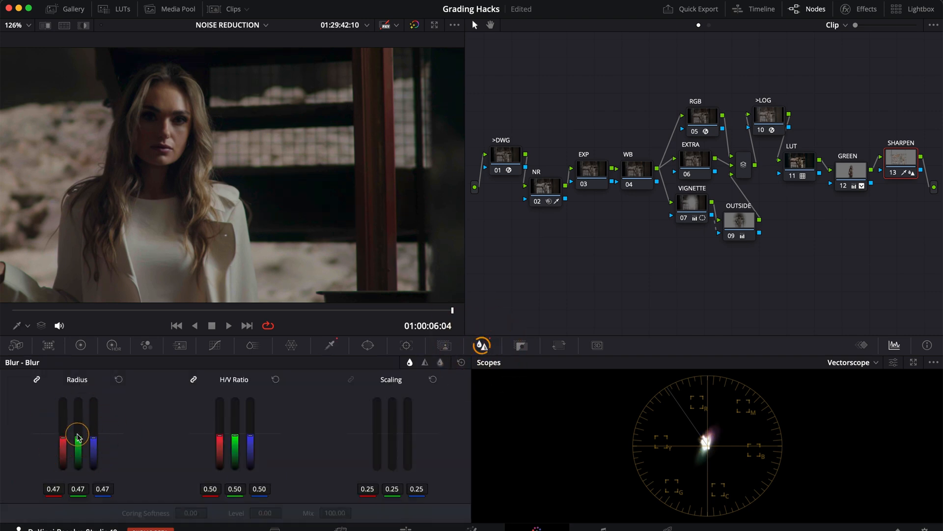